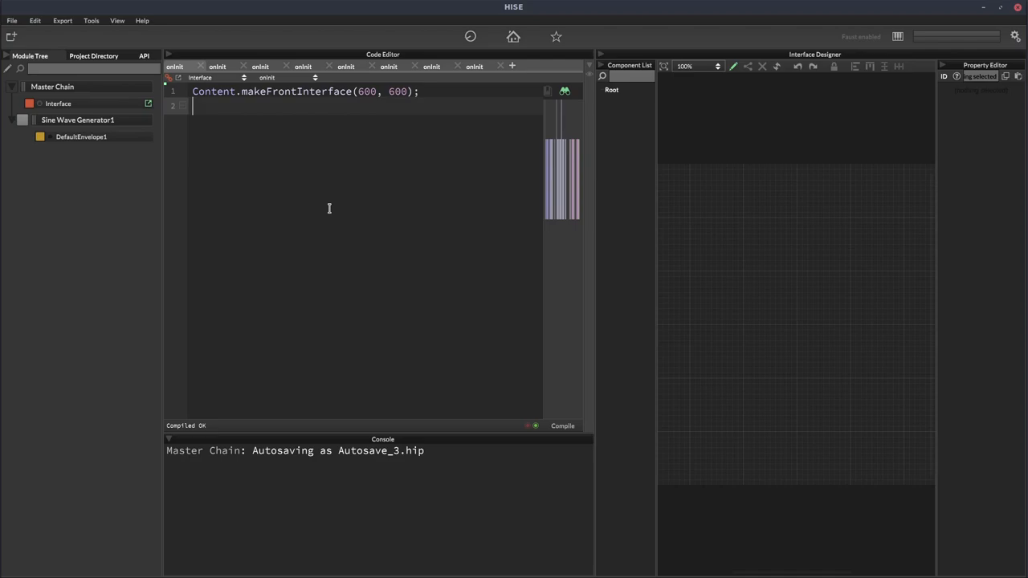
# Turn on the Module Tree edit toggle to reveal Sine Wave Generator1's MIDI, gain, pitch and FX chains
pyautogui.click(78, 119)
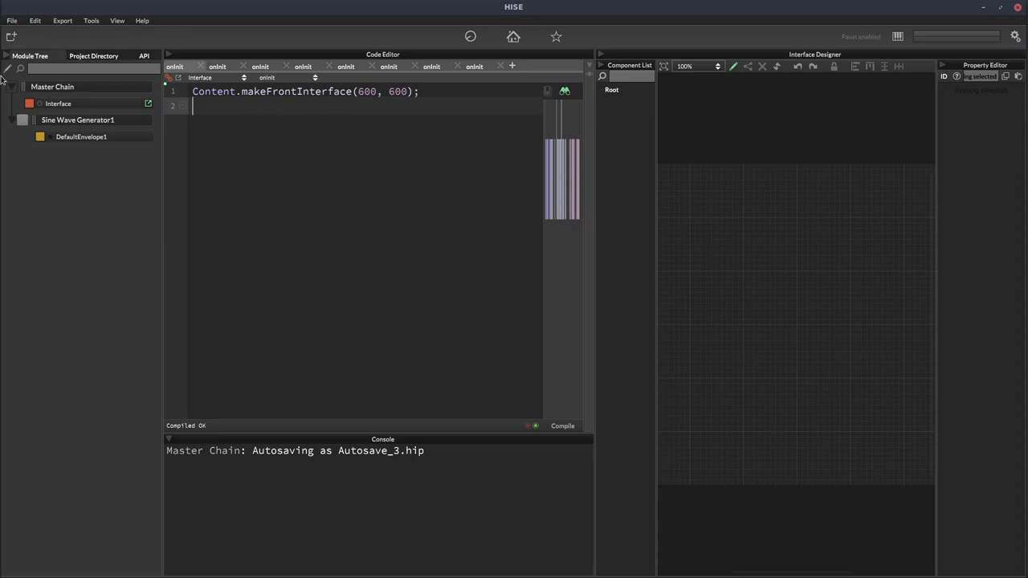
pyautogui.click(11, 37)
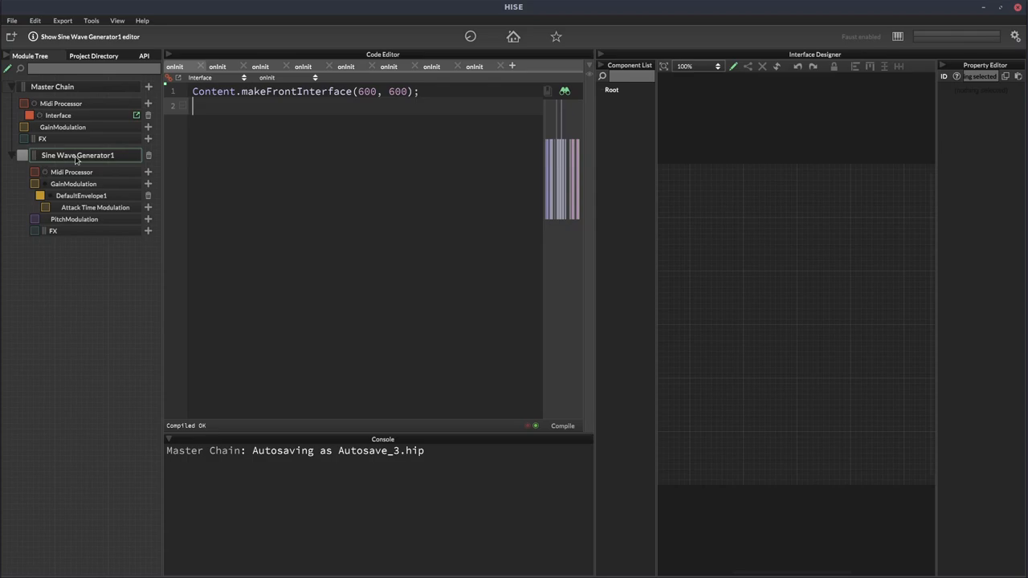
pyautogui.click(73, 184)
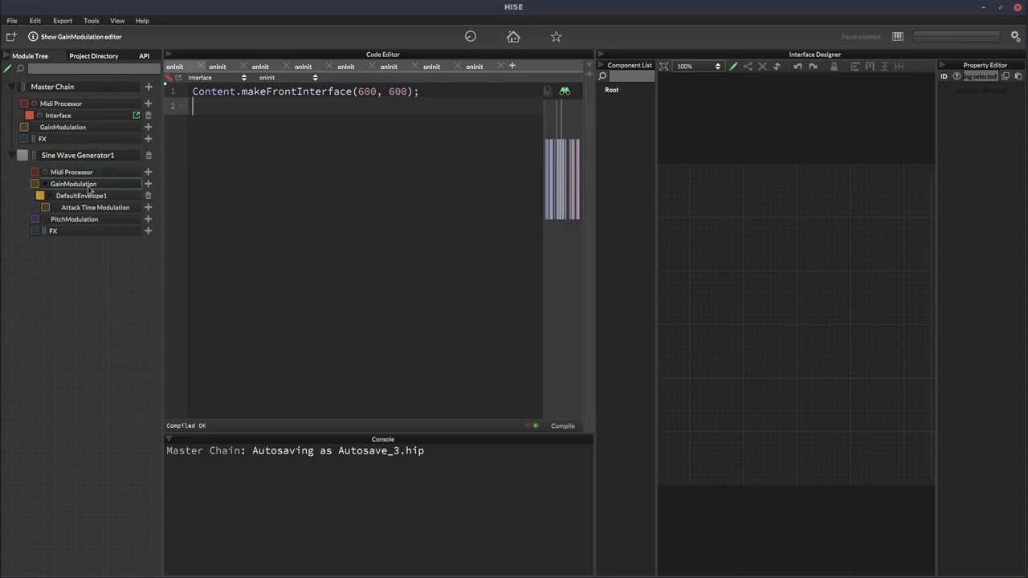
pyautogui.click(148, 184)
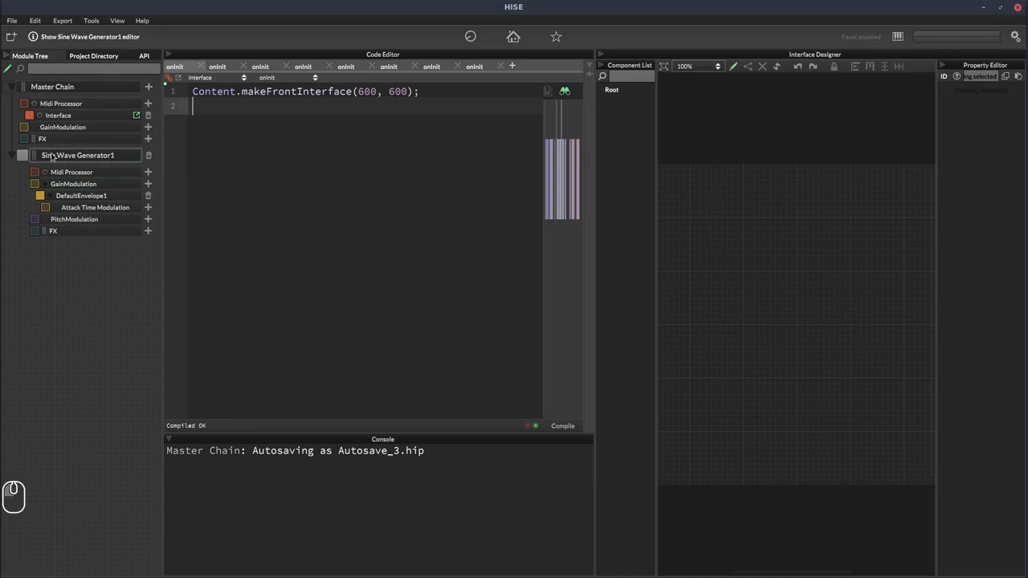
pyautogui.click(78, 155)
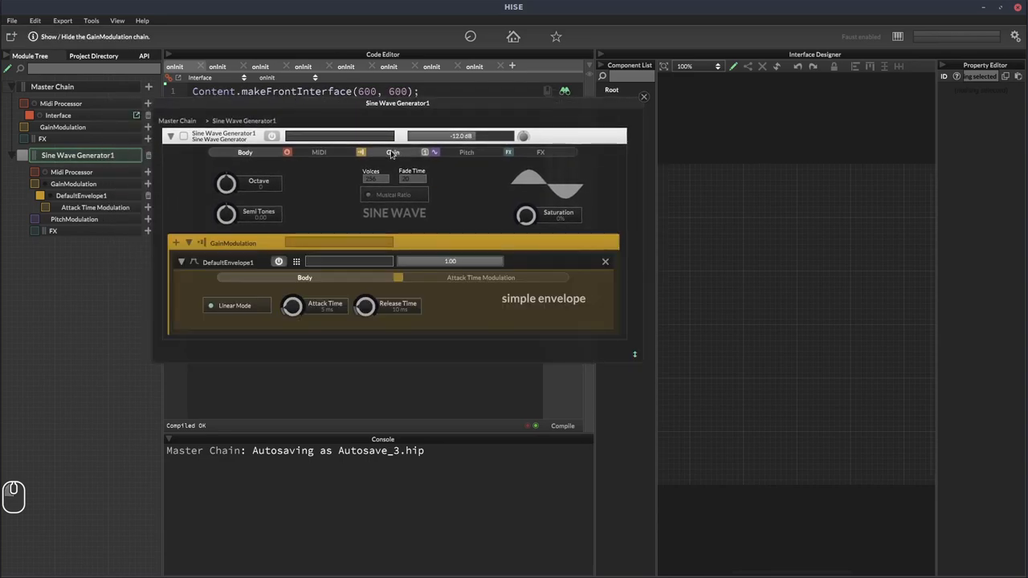
pyautogui.click(176, 242)
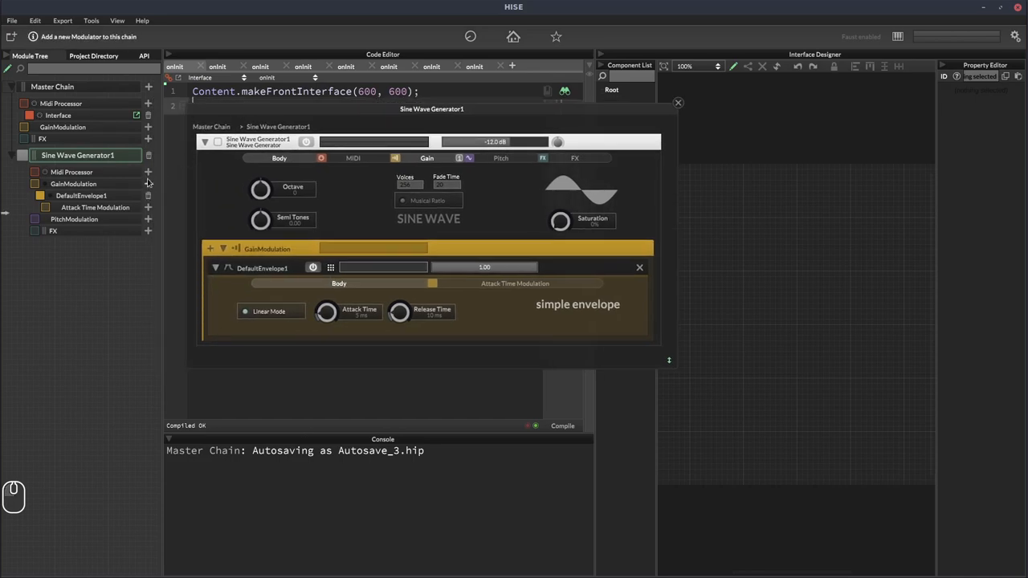
pyautogui.click(148, 184)
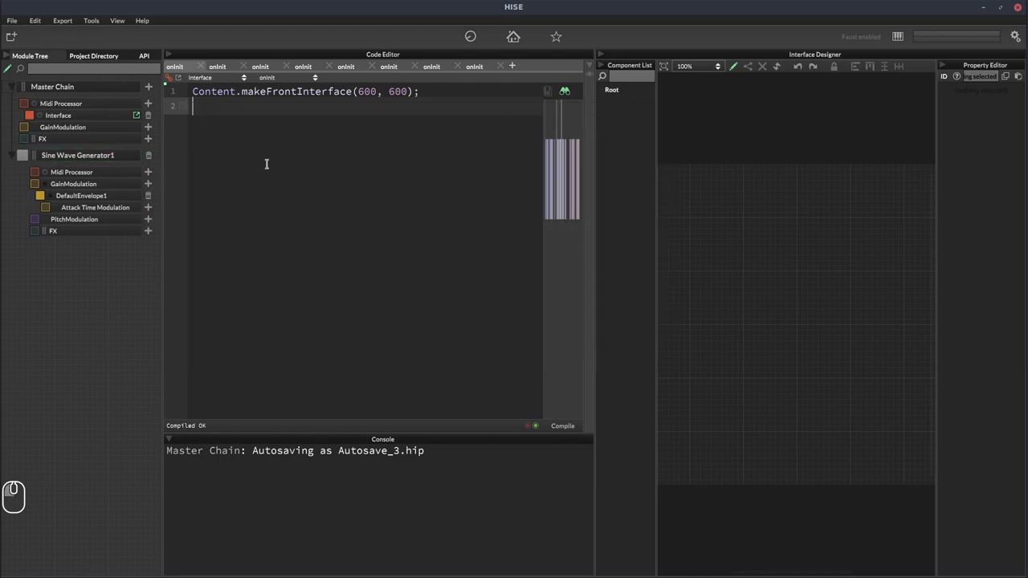
# Add Velocity Modulator1 to Sine Wave Generator1's GainModulation and enable its UseTable velocity table
pyautogui.click(147, 184)
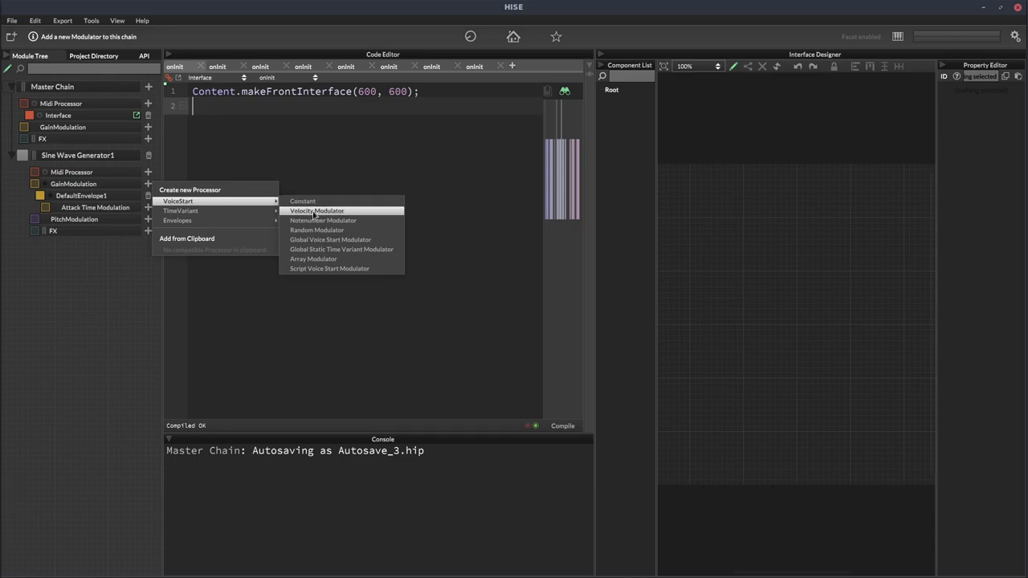
pyautogui.click(316, 211)
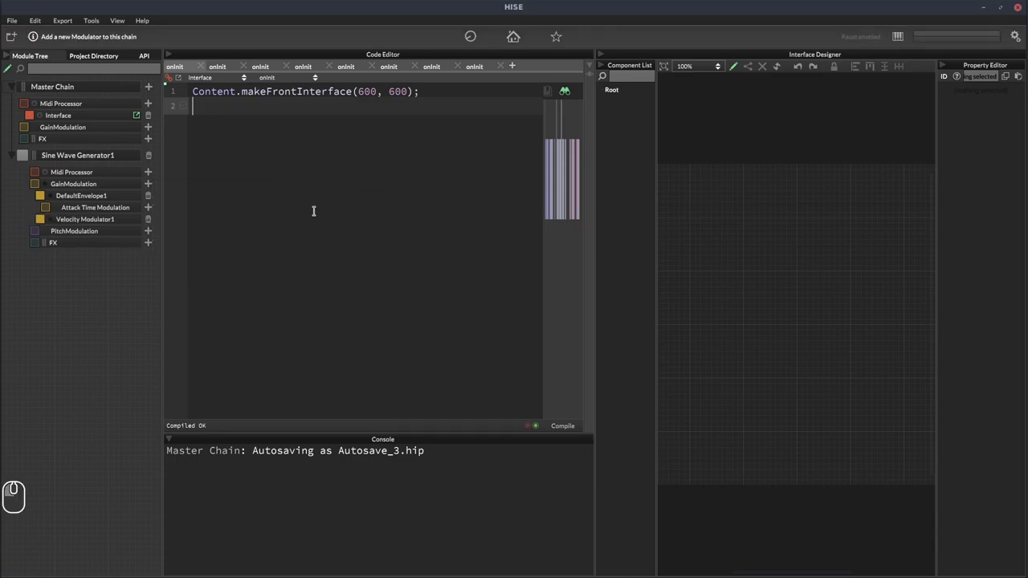
pyautogui.click(84, 219)
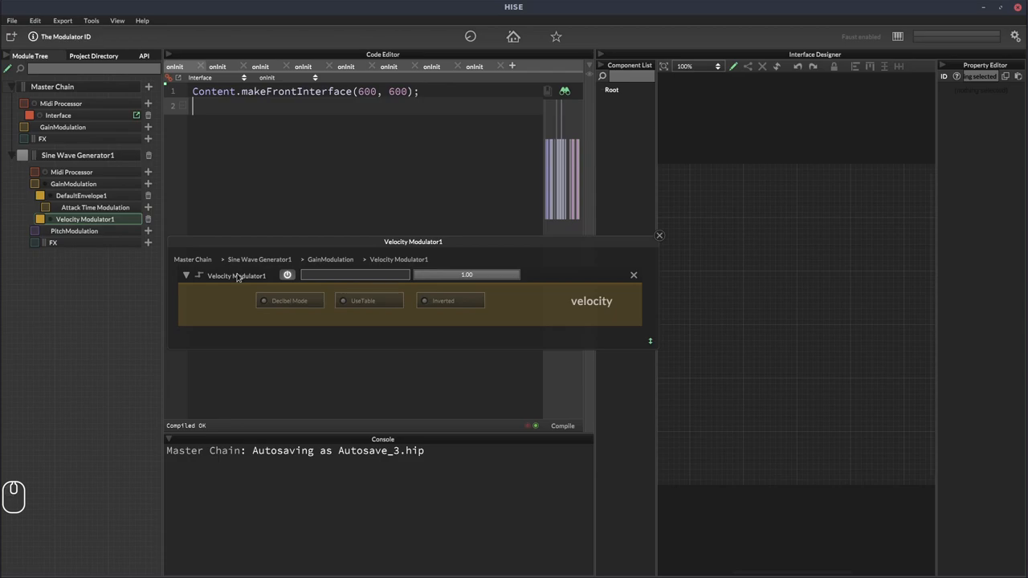
pyautogui.click(236, 276)
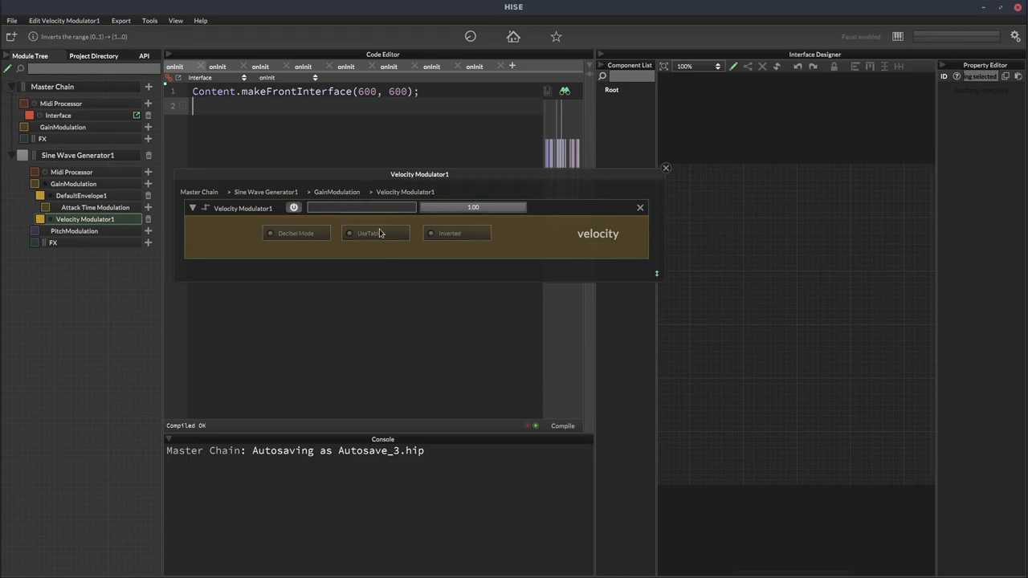
pyautogui.click(369, 233)
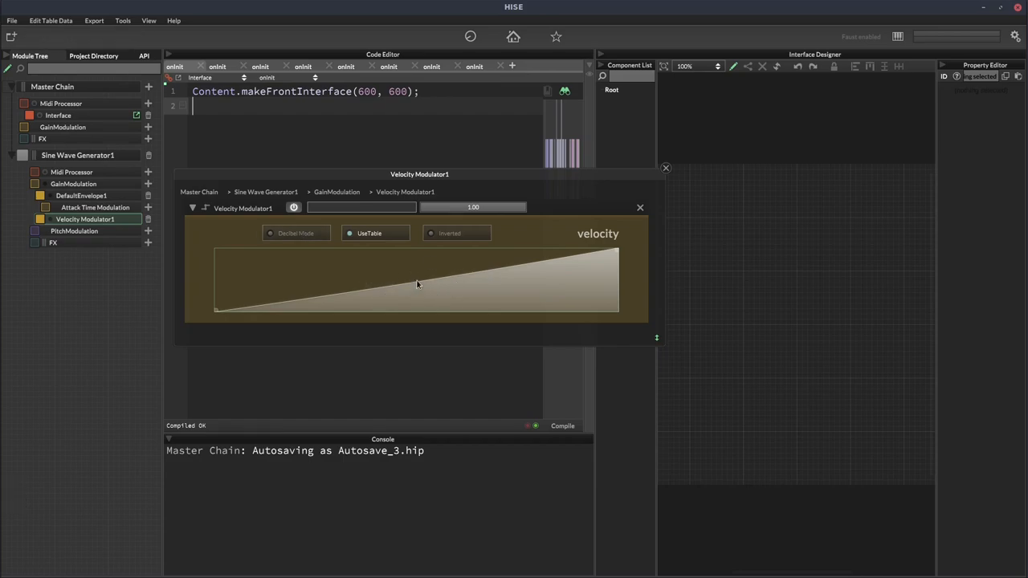
# Add a 350×260 Table1 to the interface, link it to Velocity Modulator1, and compare both tables
pyautogui.rightClick(731, 214)
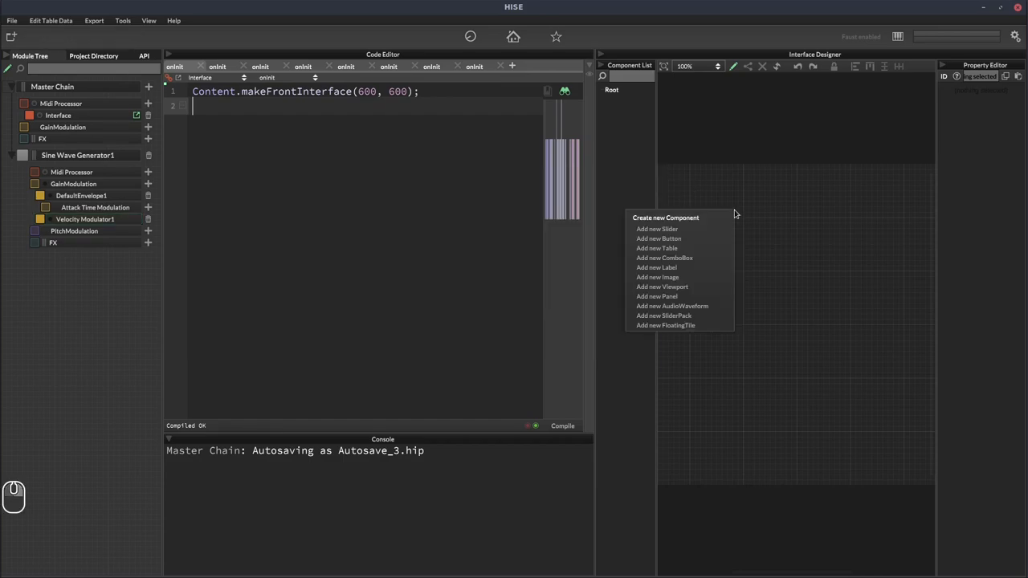
pyautogui.moveTo(685, 314)
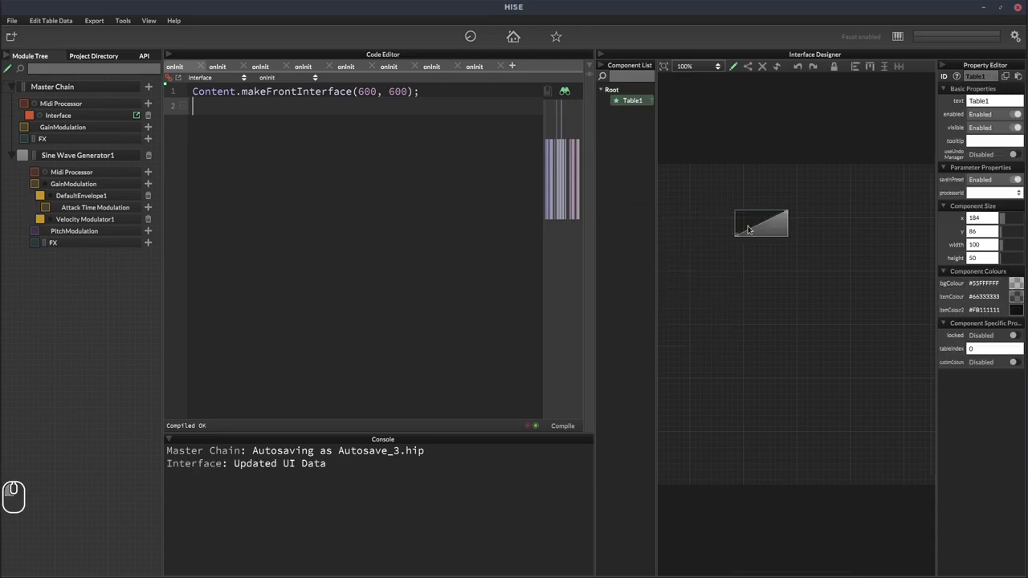
pyautogui.moveTo(791, 241); pyautogui.dragTo(875, 338)
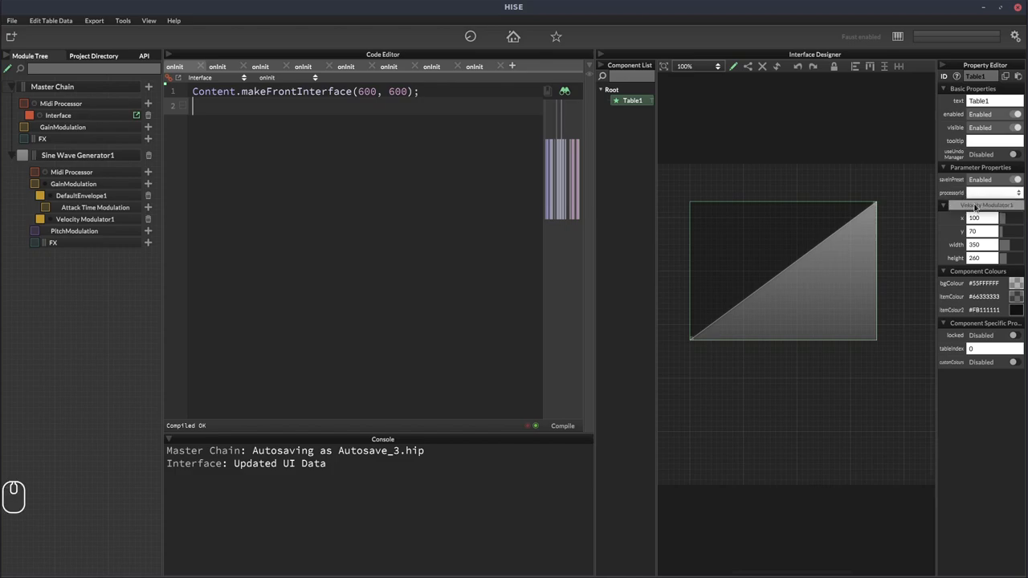
pyautogui.click(995, 193)
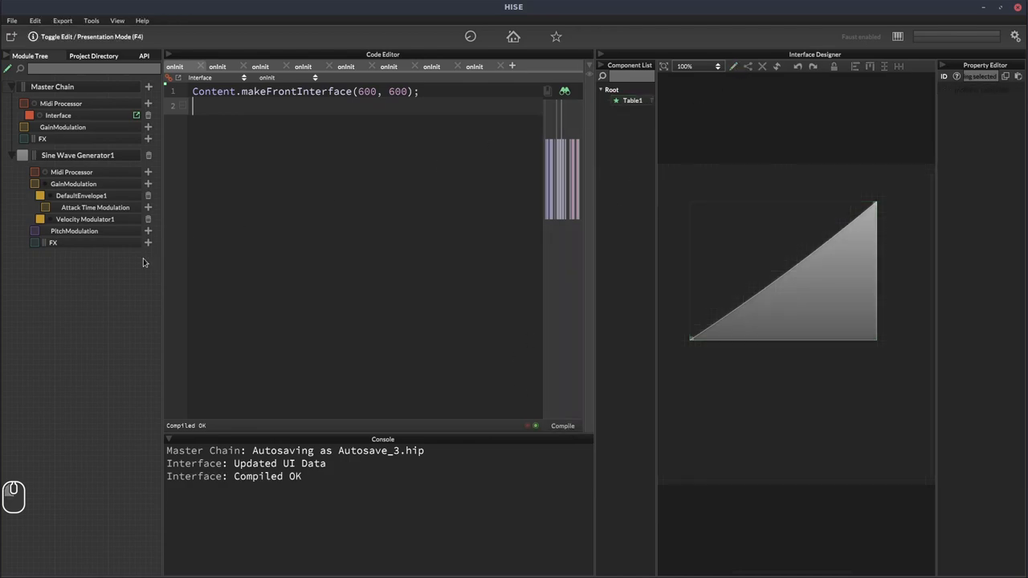
pyautogui.click(85, 219)
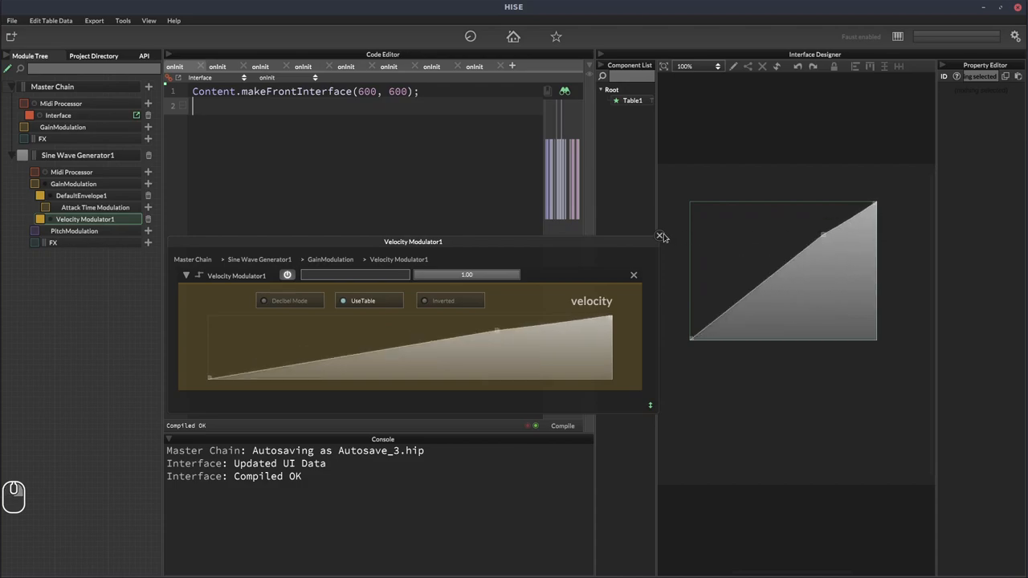
# Close the Velocity Modulator1 popup and click through the module tree entries
pyautogui.click(634, 274)
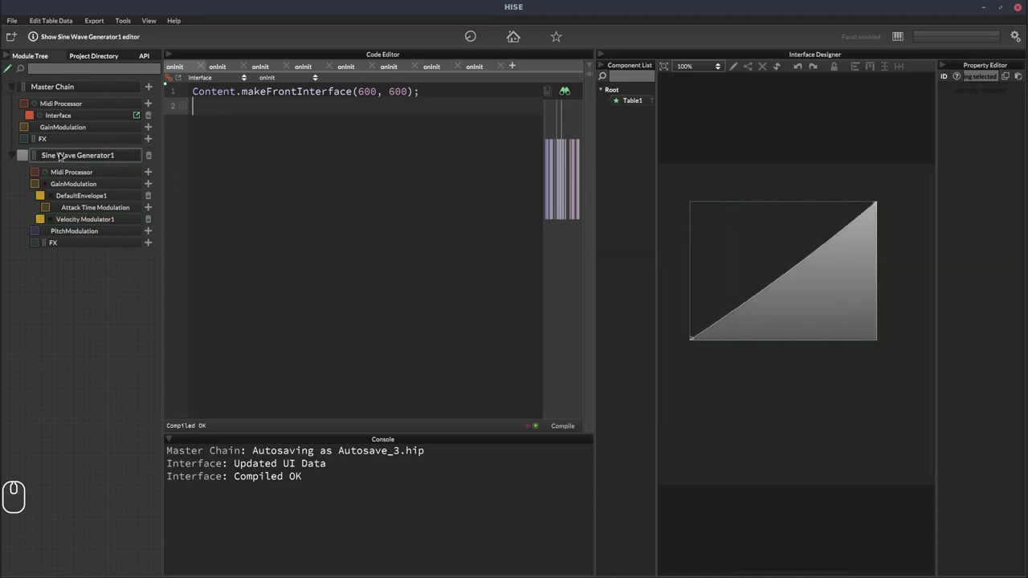
pyautogui.click(80, 195)
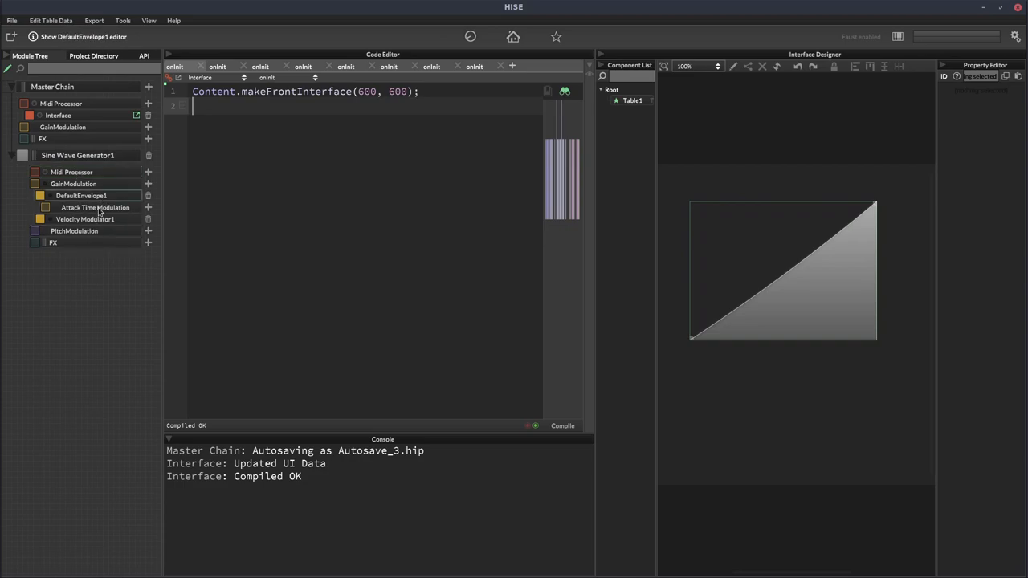
pyautogui.click(86, 219)
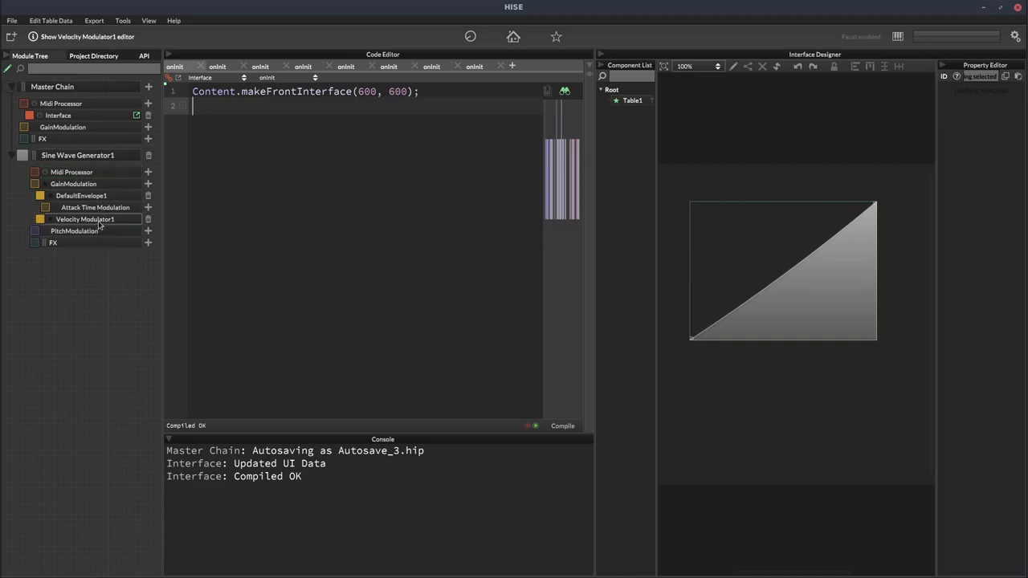
pyautogui.click(53, 243)
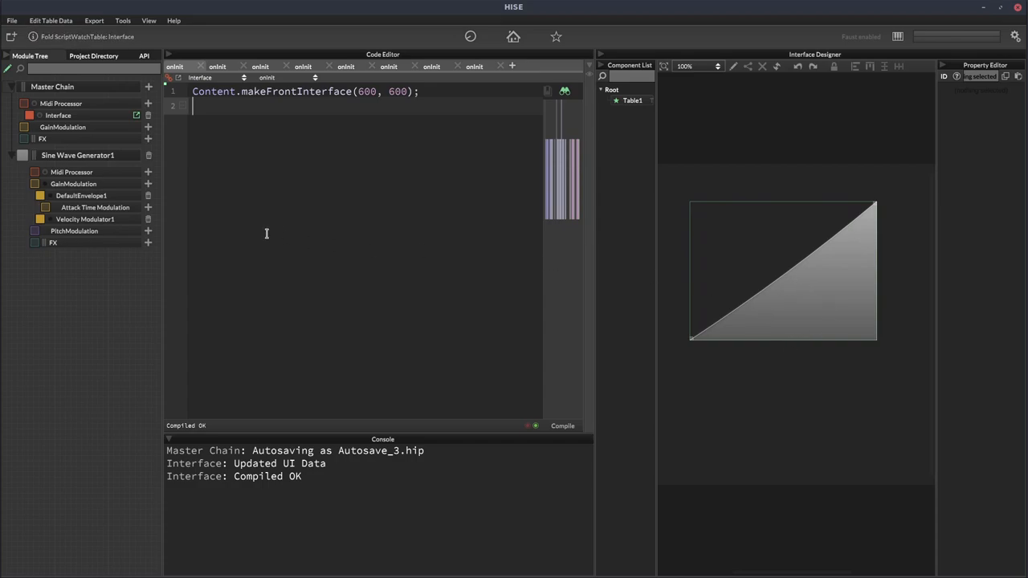
pyautogui.moveTo(218, 192)
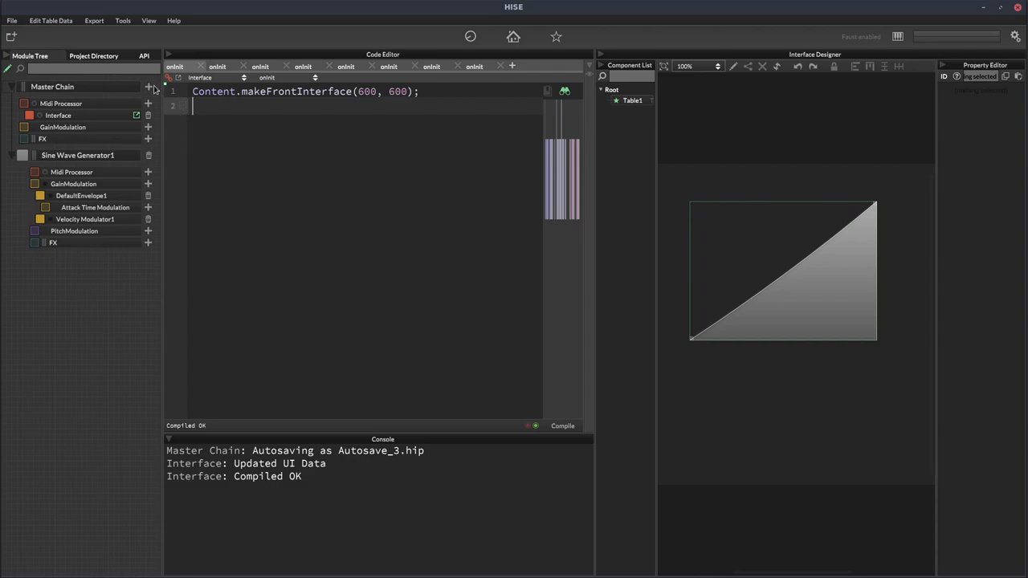
# Add Sine Wave Generator2 to Master Chain and delete Velocity Modulator1 from generator one's gain chain
pyautogui.click(149, 87)
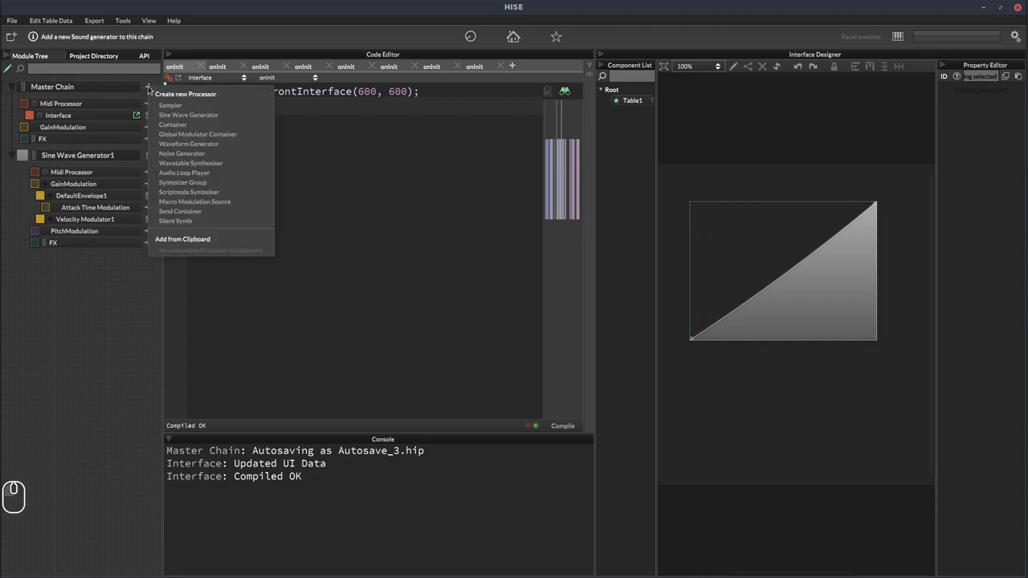
pyautogui.click(188, 115)
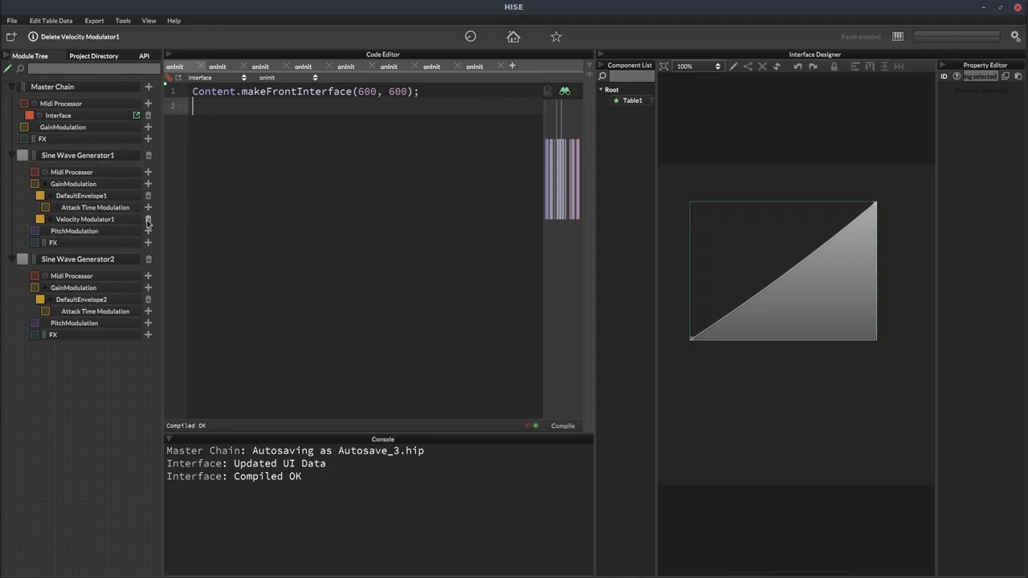
pyautogui.click(148, 220)
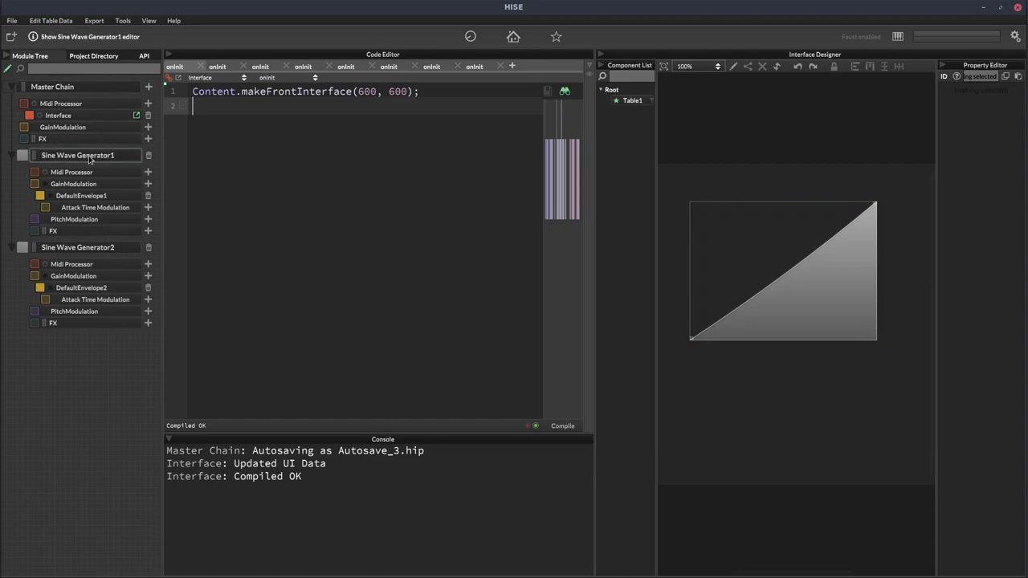
pyautogui.click(148, 172)
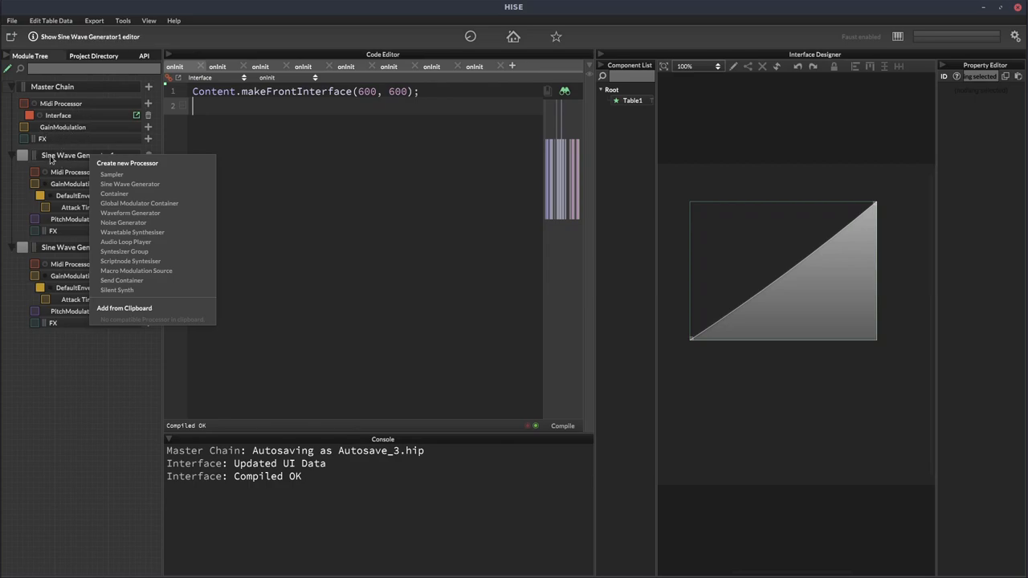
pyautogui.moveTo(129, 184)
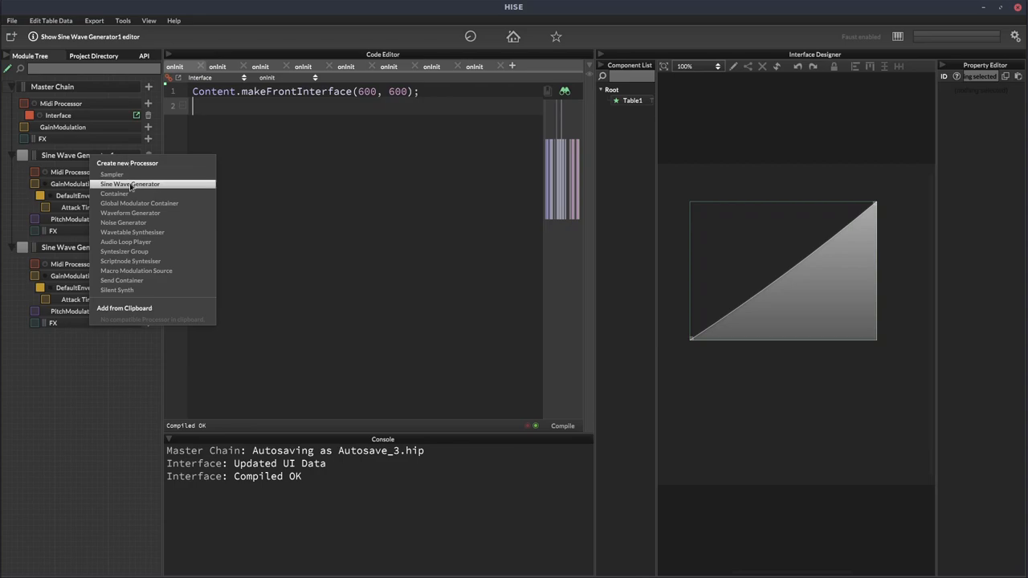
pyautogui.moveTo(139, 203)
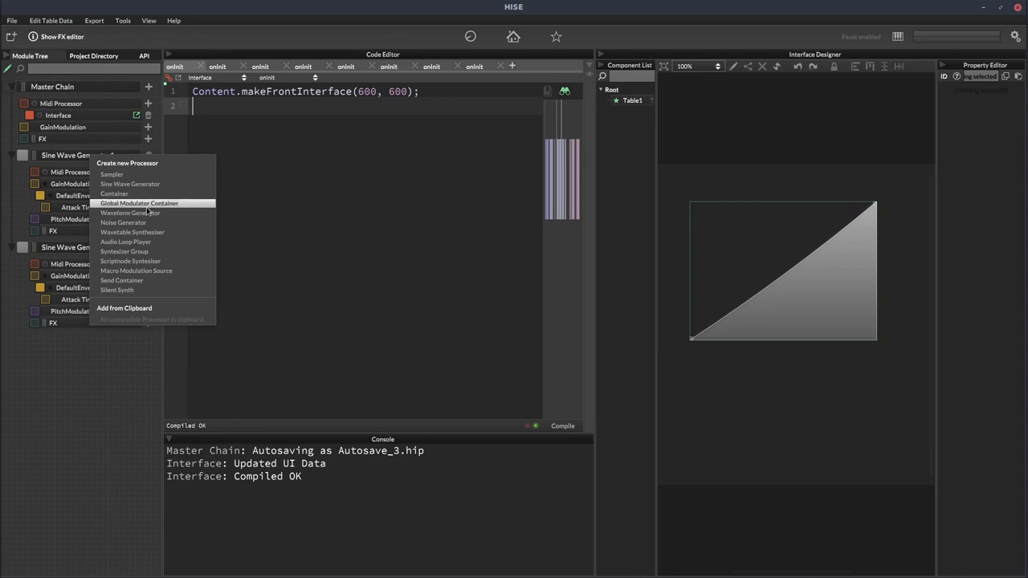
pyautogui.click(139, 203)
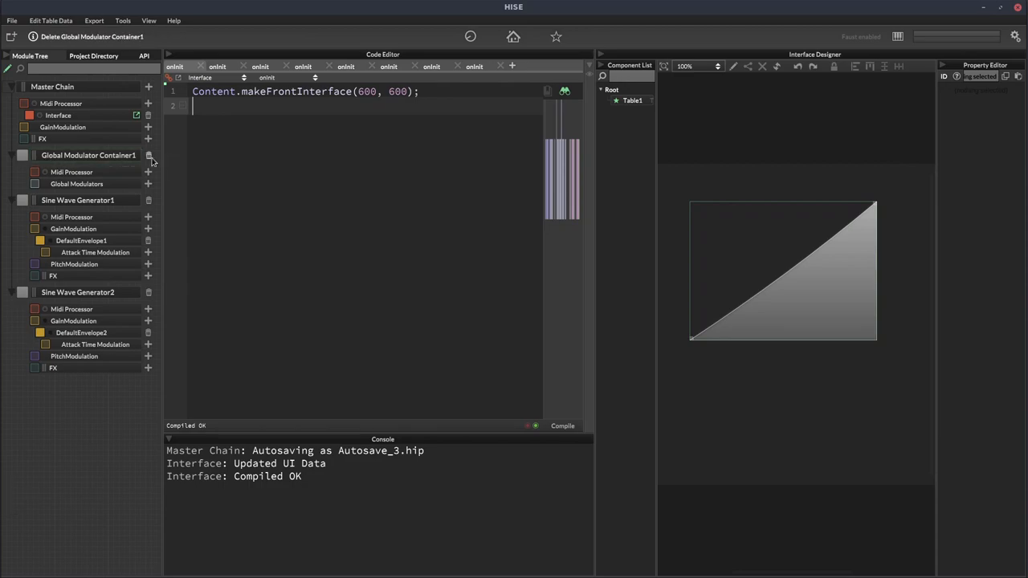
pyautogui.click(148, 155)
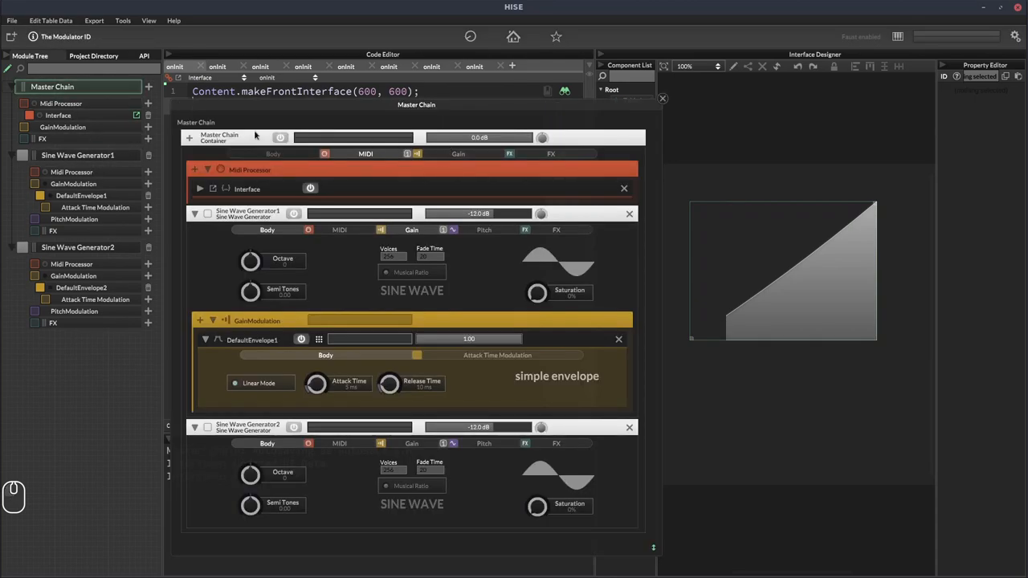
pyautogui.moveTo(556, 230)
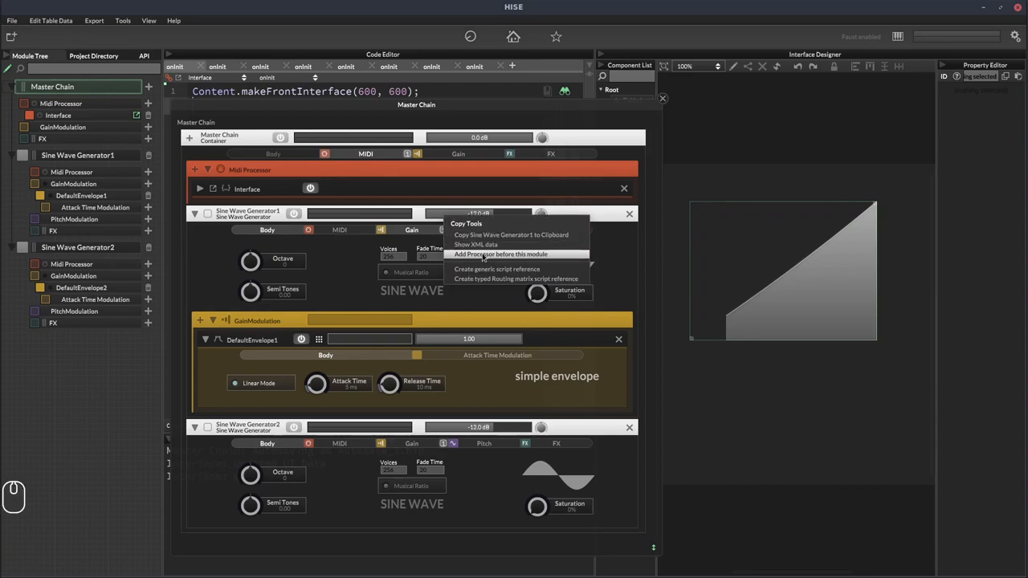
# Insert a Global Modulator Container before Sine Wave Generator1 and close the Master Chain editor
pyautogui.click(500, 254)
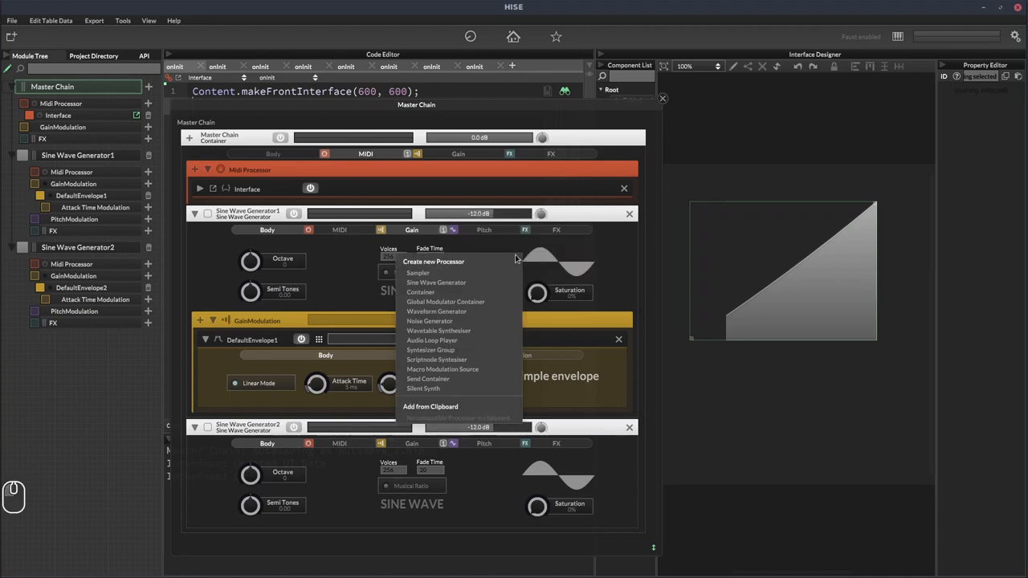
pyautogui.moveTo(437, 312)
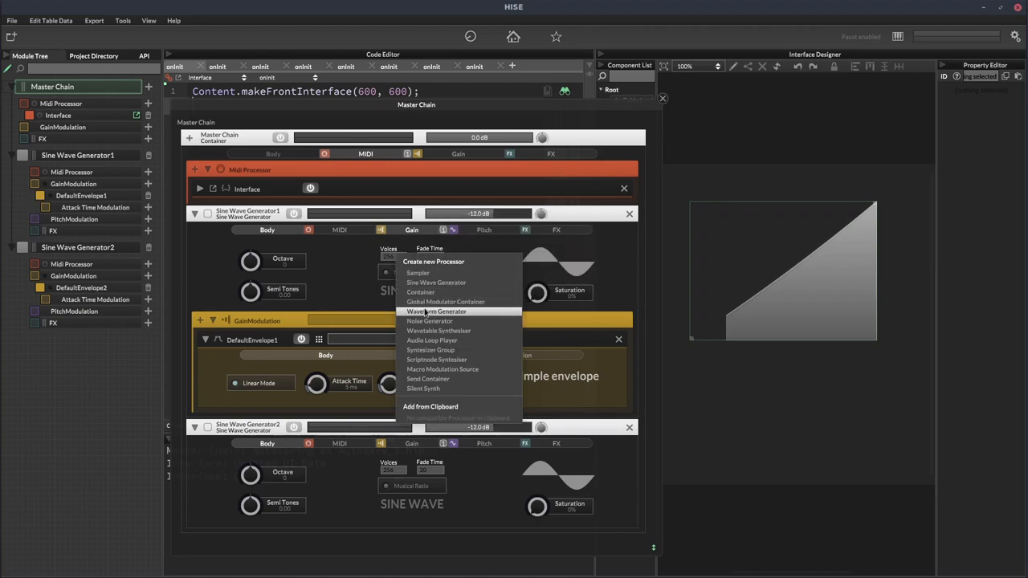
pyautogui.click(445, 301)
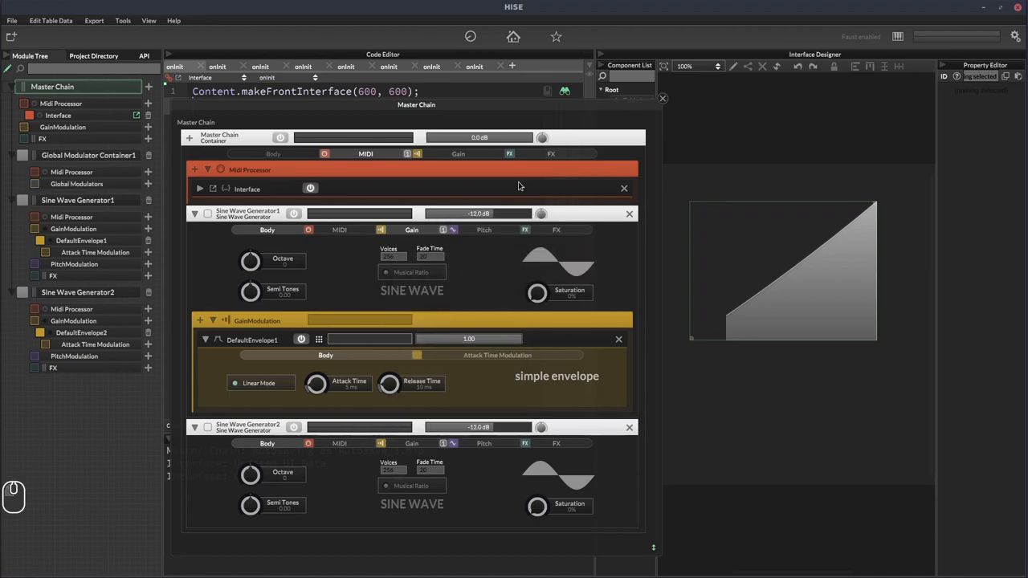
pyautogui.click(662, 98)
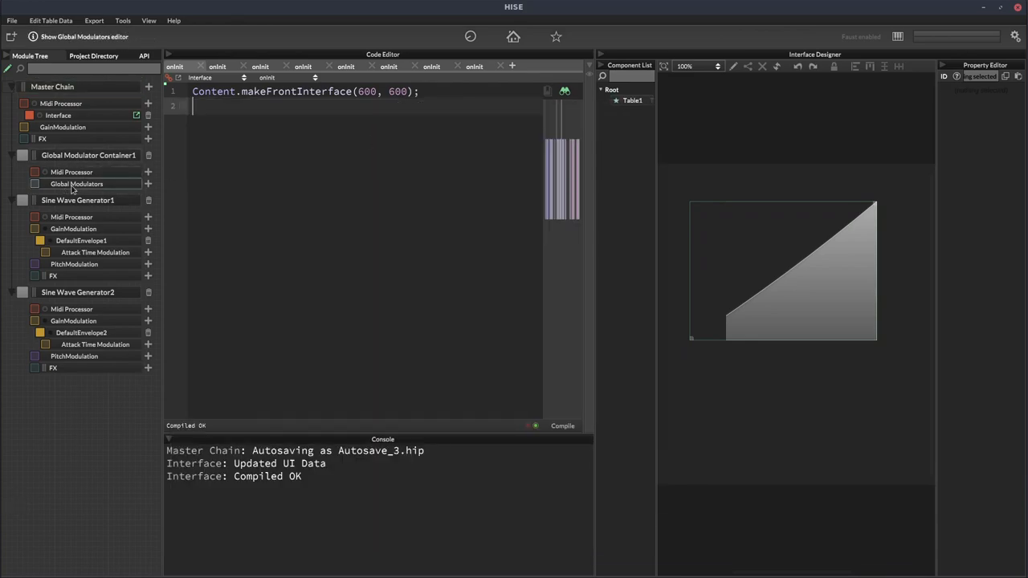
# Add a Velocity Modulator to Global Modulators with UseTable enabled, then close its editor
pyautogui.click(148, 184)
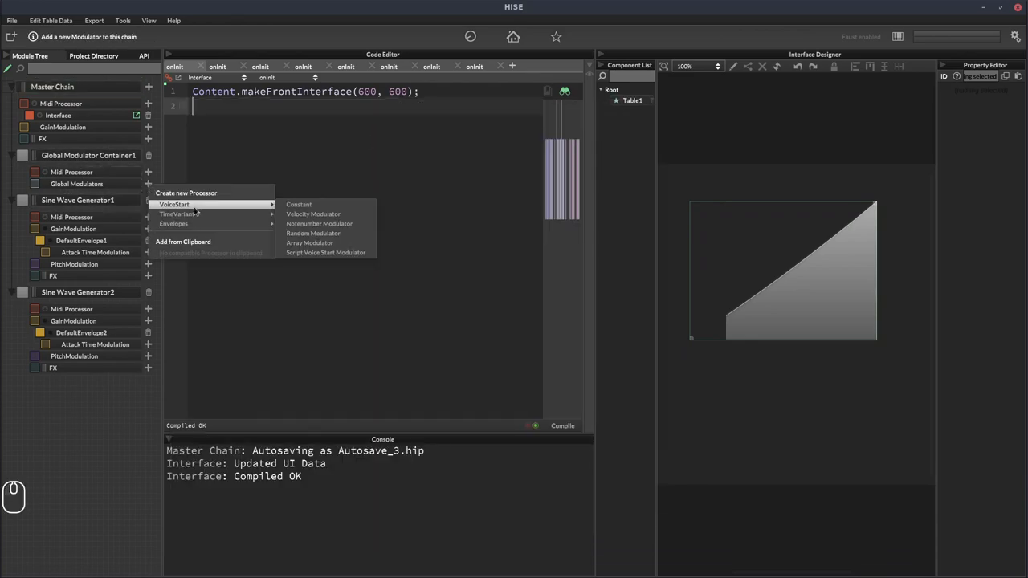
pyautogui.click(313, 214)
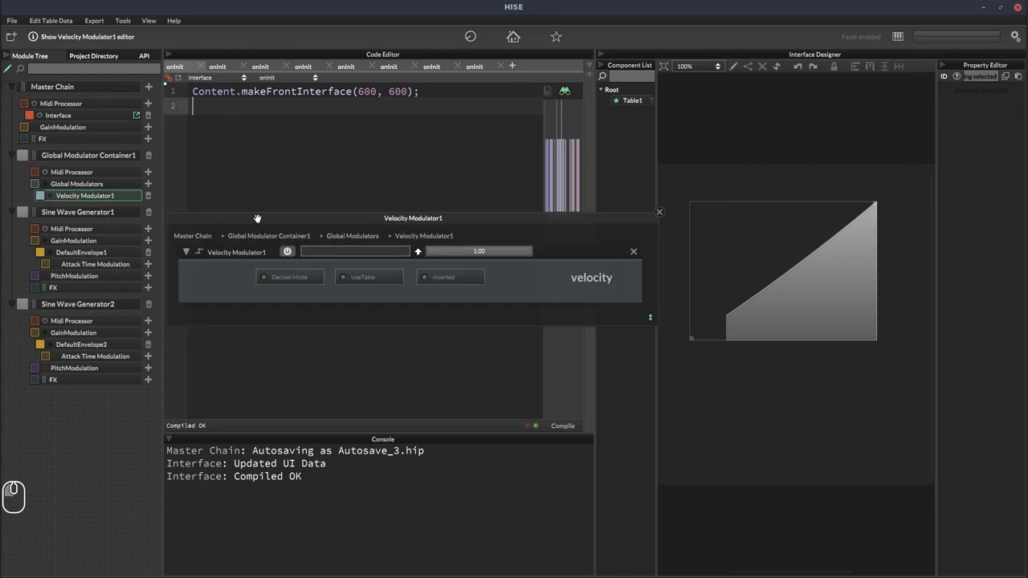
pyautogui.click(343, 277)
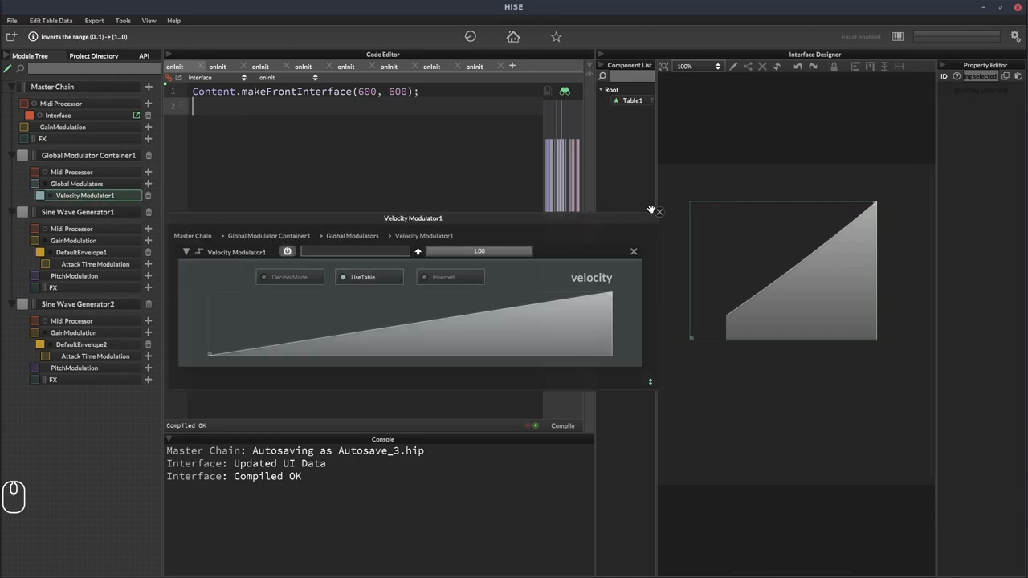
pyautogui.click(634, 251)
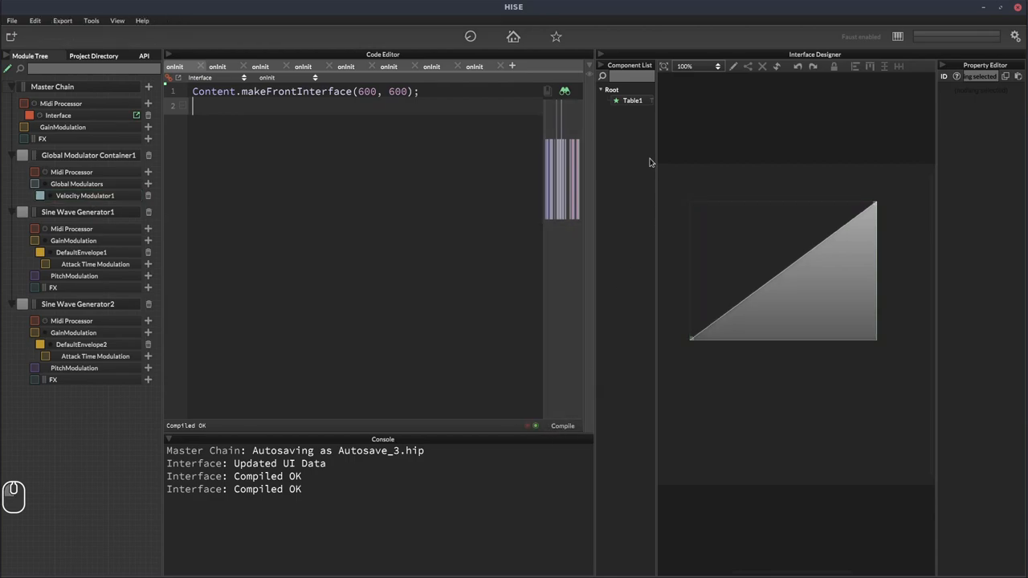
# Set Table1's processorId to the global Velocity Modulator1, apply the properties, and recompile
pyautogui.click(632, 100)
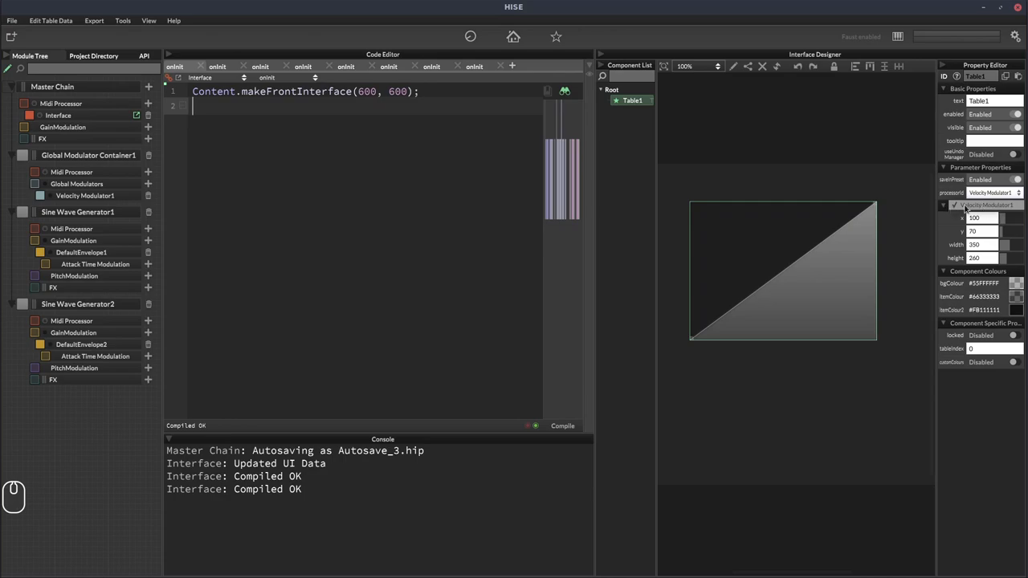
pyautogui.moveTo(622, 157)
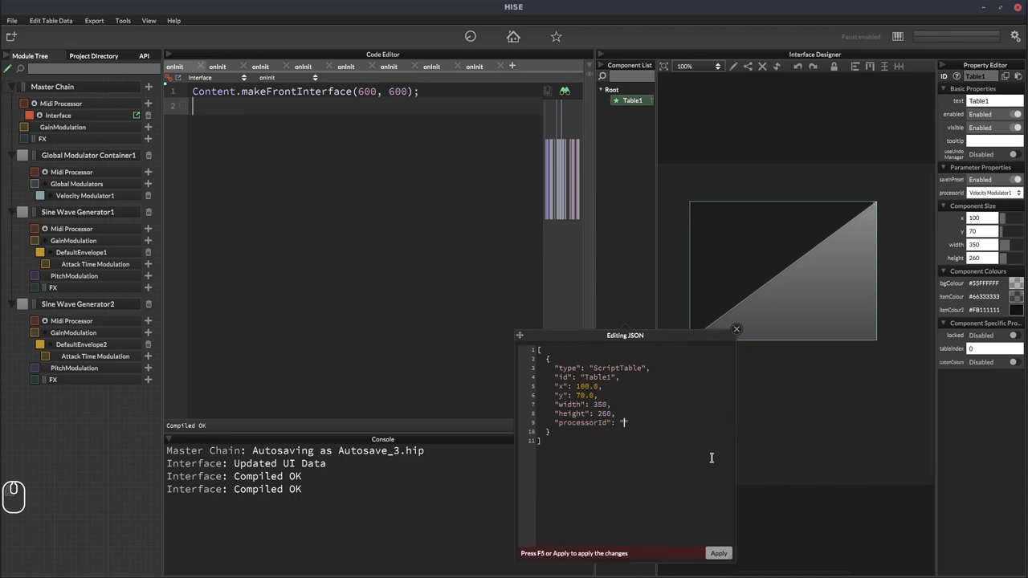
pyautogui.click(717, 552)
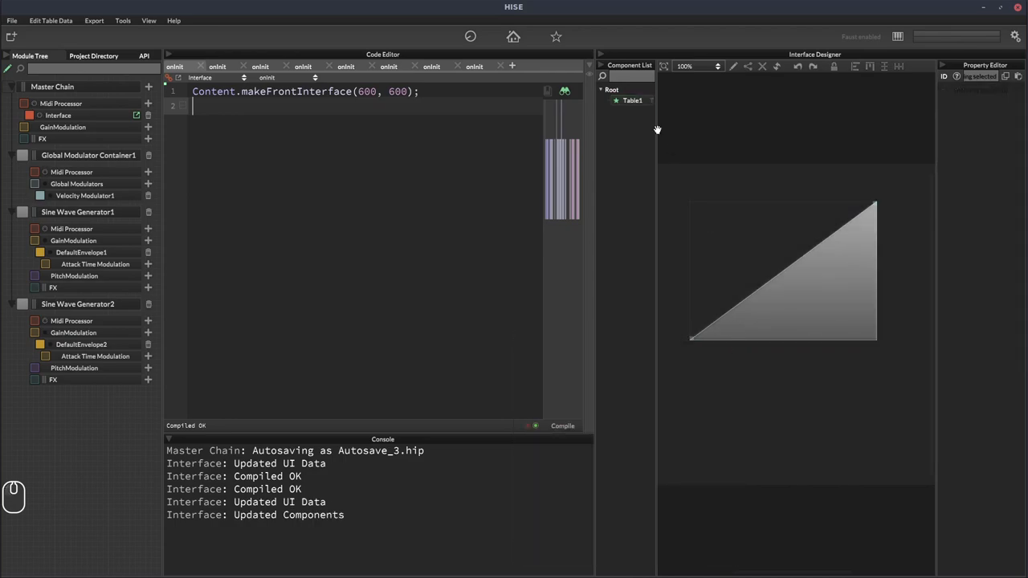
pyautogui.click(633, 100)
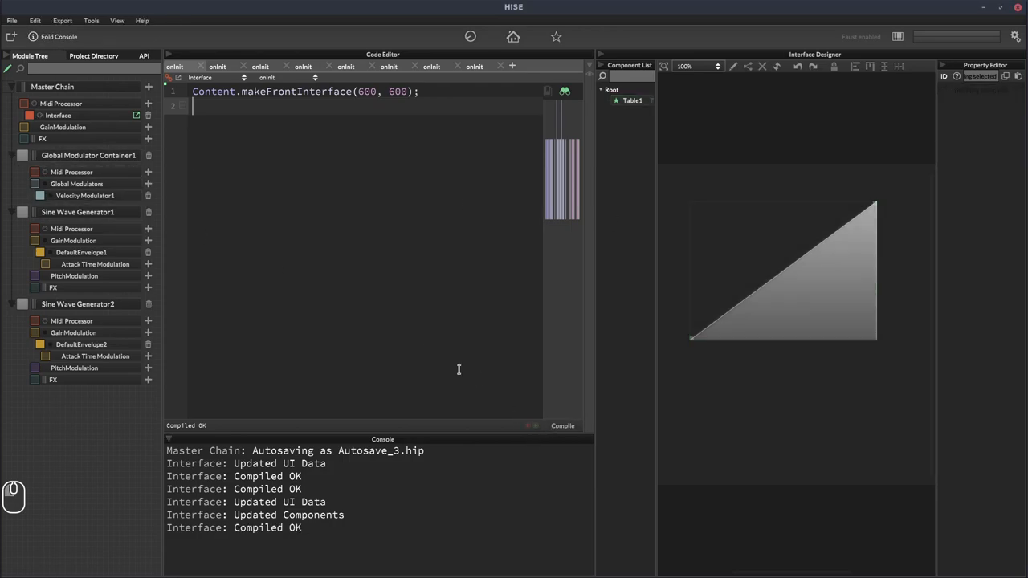
# Add Global Voice Start Modulator1 to Sine Wave Generator1's gain, sourced from Global Modulator Container1:Velocity Modulator1
pyautogui.click(84, 196)
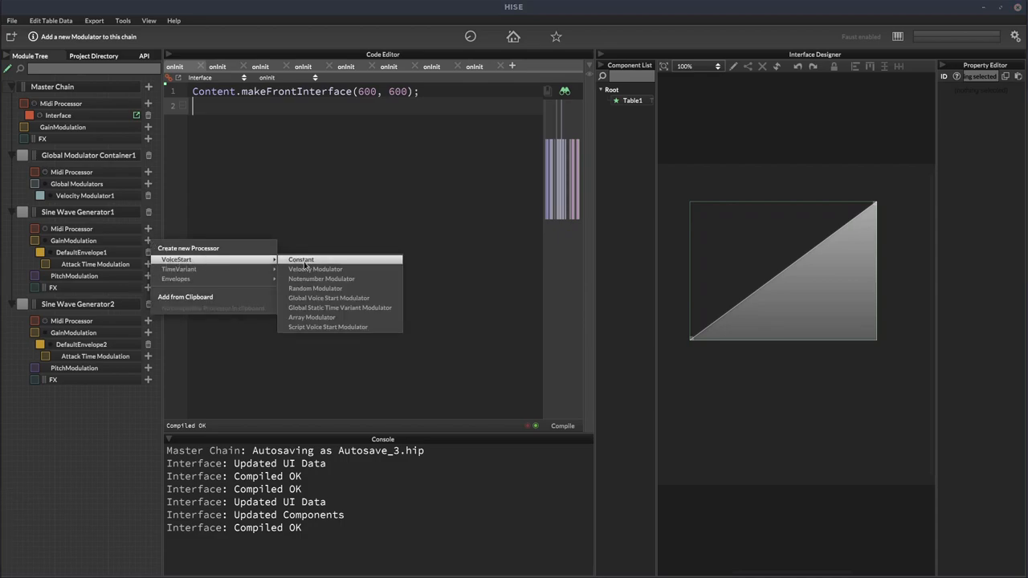
pyautogui.click(329, 298)
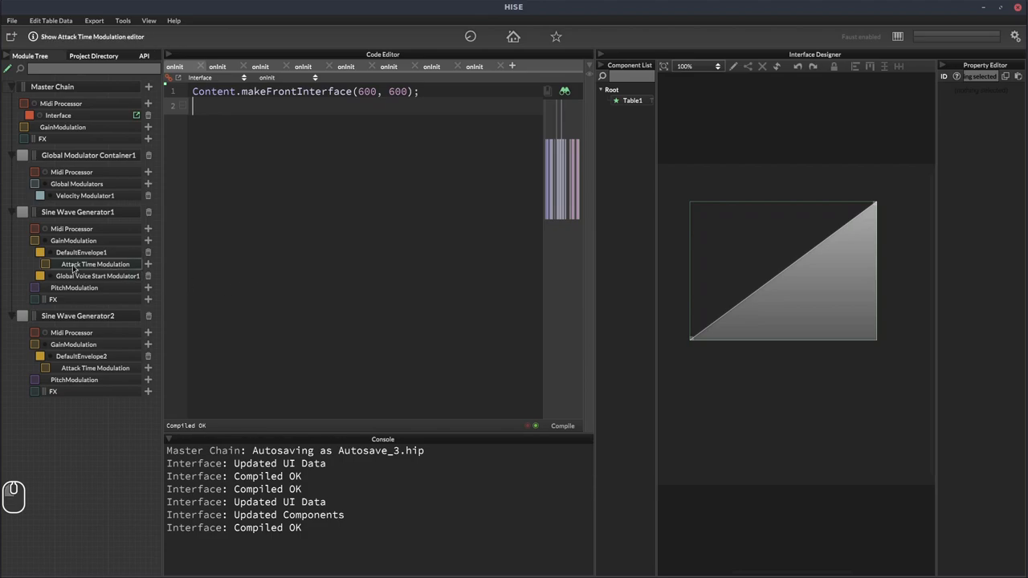
pyautogui.click(98, 275)
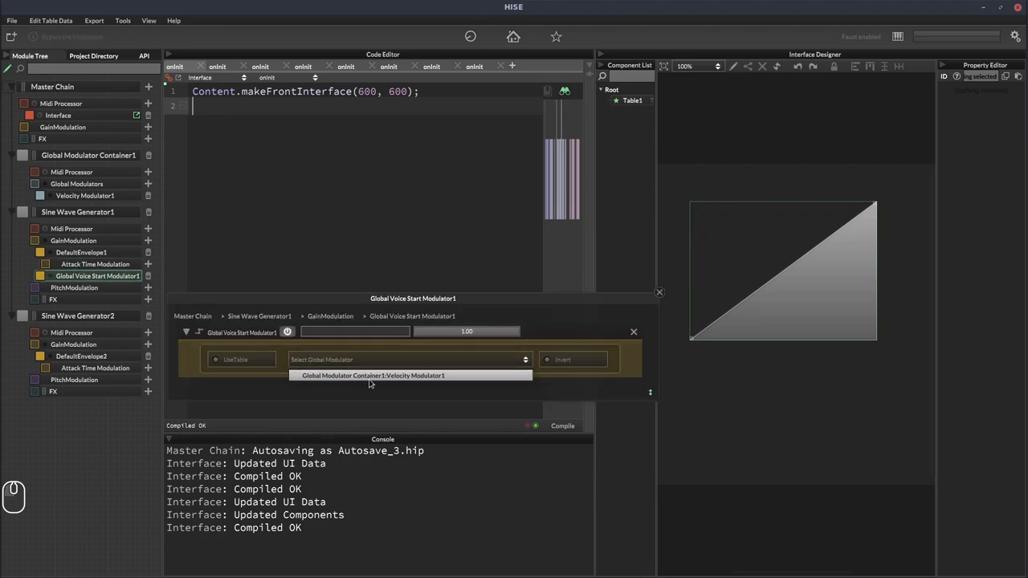
pyautogui.click(374, 375)
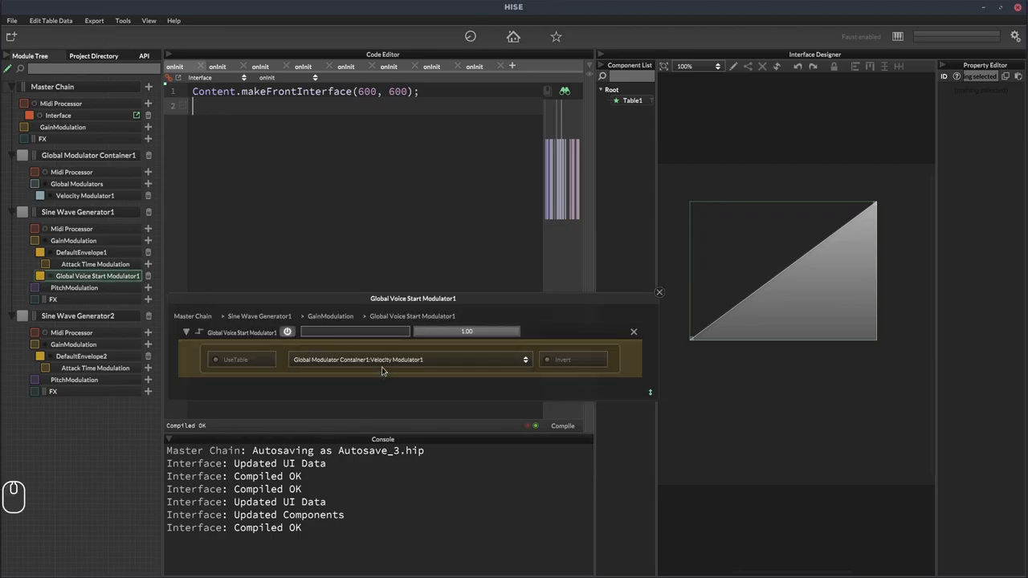
pyautogui.click(634, 332)
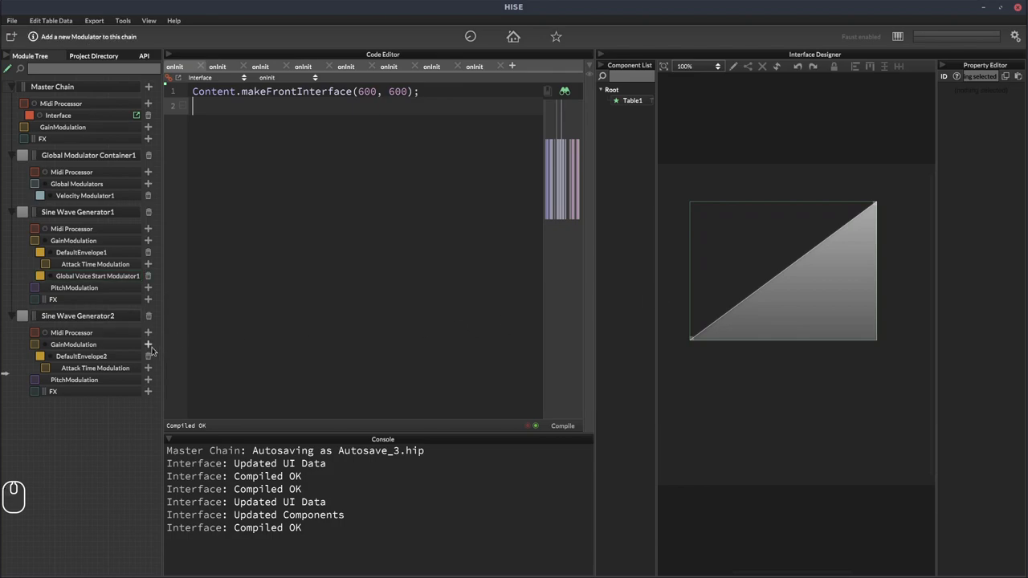
# Add Global Voice Start Modulator2 to Sine Wave Generator2's gain using Velocity Modulator1, UseTable on
pyautogui.click(148, 345)
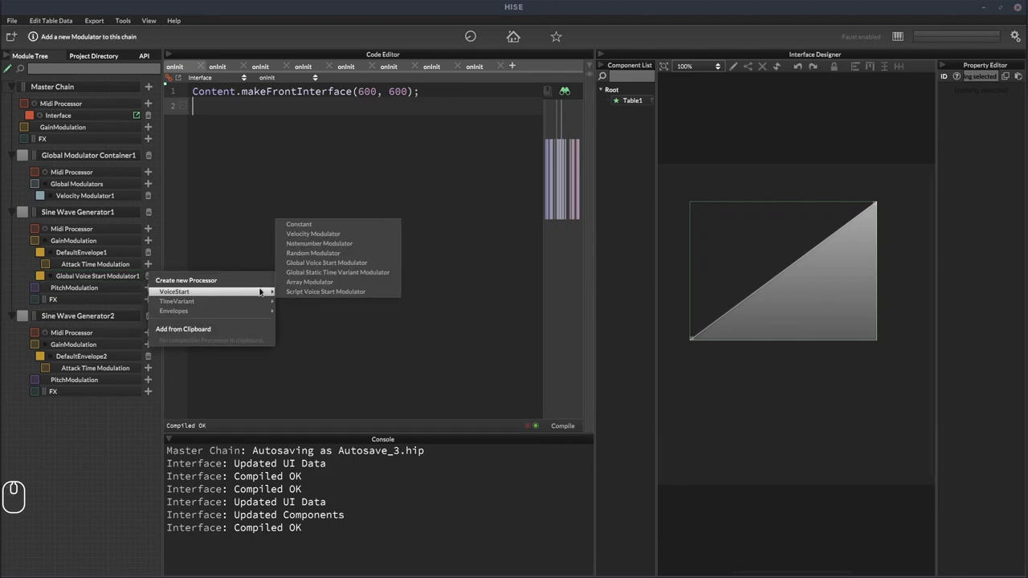
pyautogui.click(326, 263)
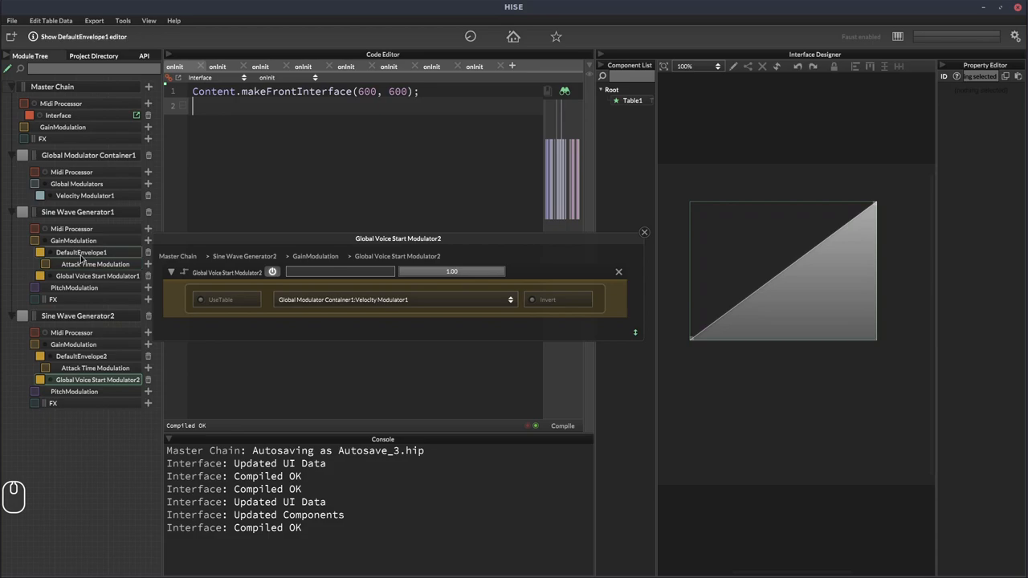
pyautogui.click(201, 300)
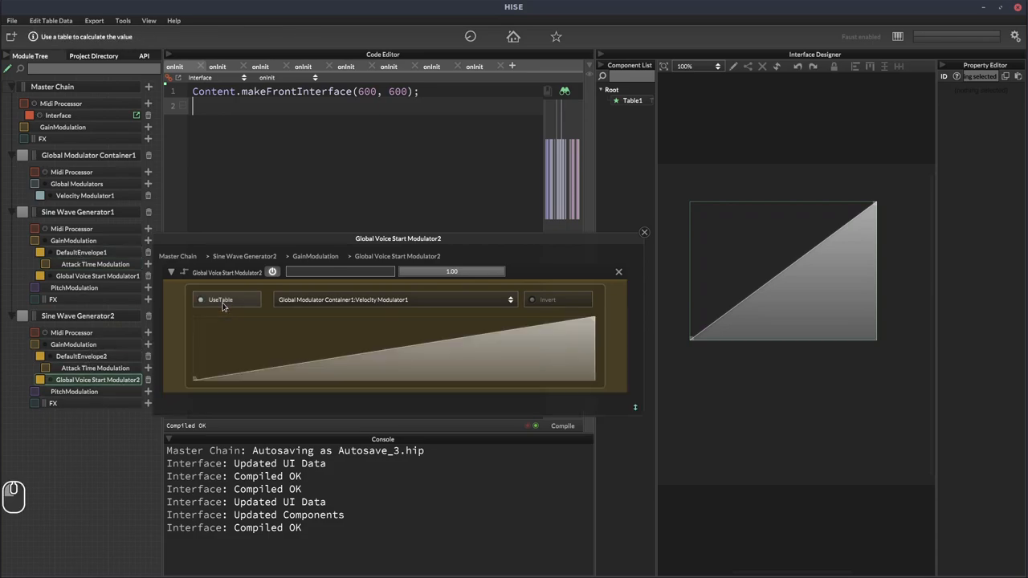